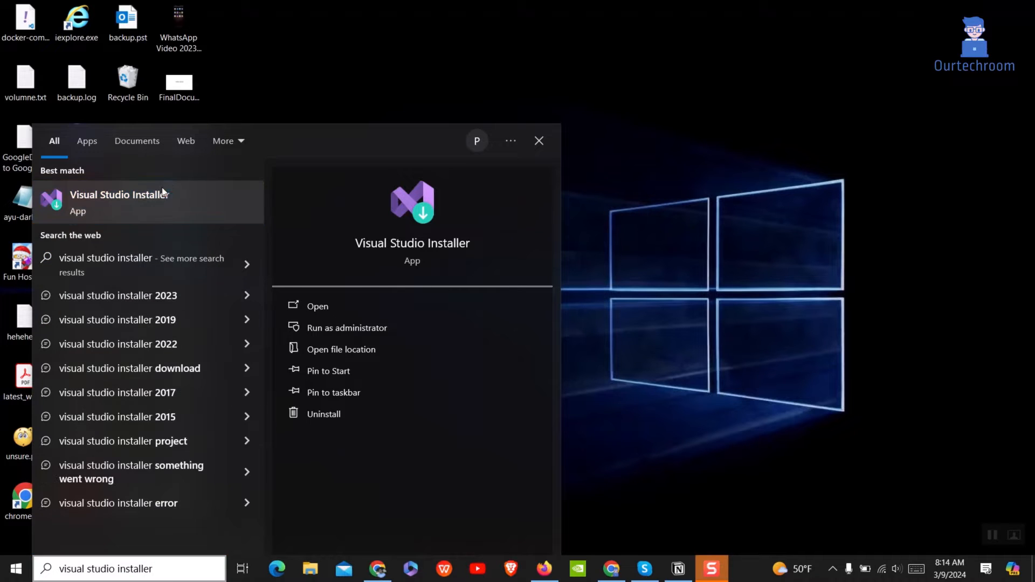
Launch Visual Studio Installer from the Start menu search's best match
left_click(316, 306)
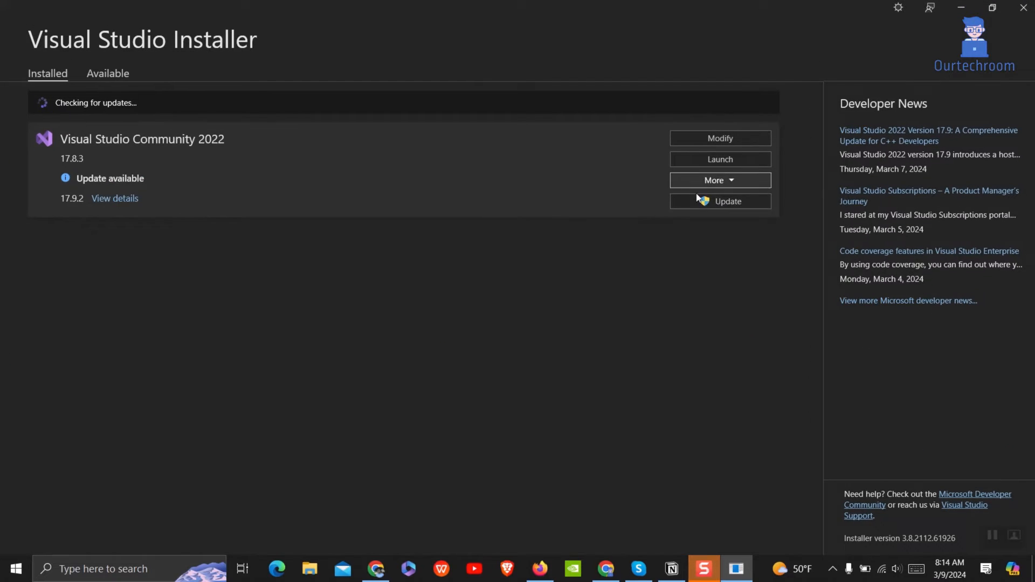
Try updating Community 2022, then read the troubleshooting tips after the download error
left_click(719, 201)
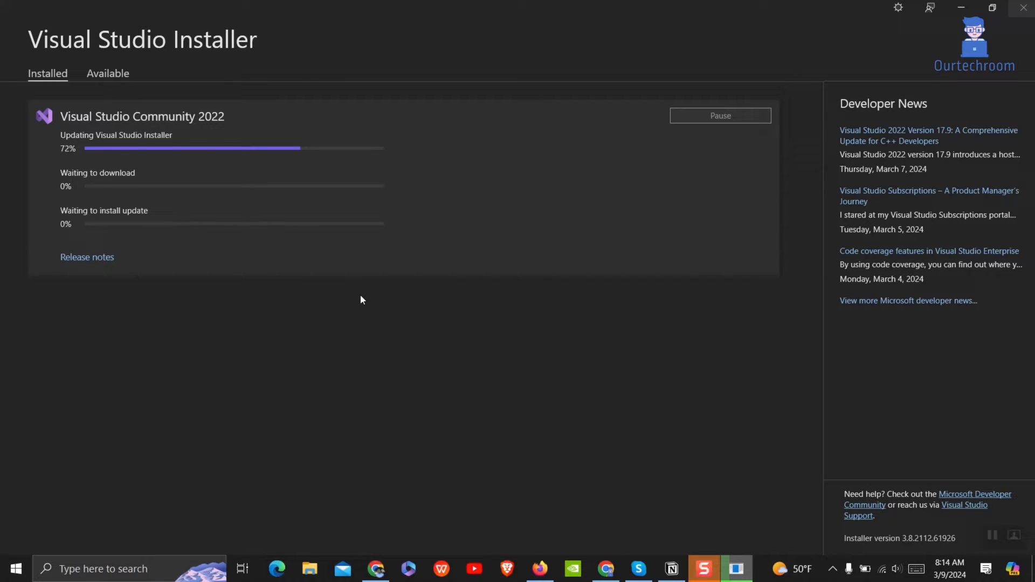
mouse_move(365, 308)
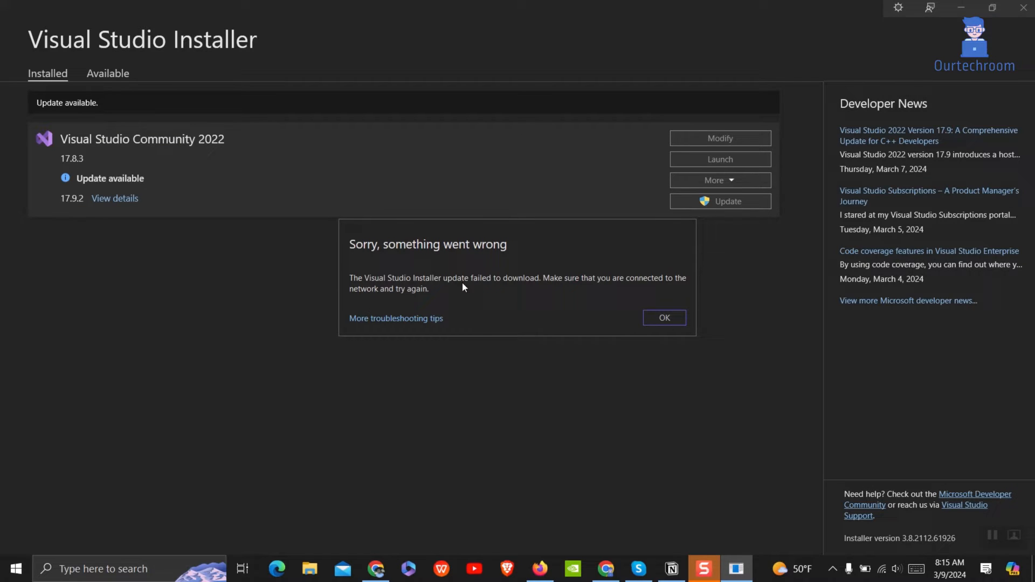
mouse_move(682, 289)
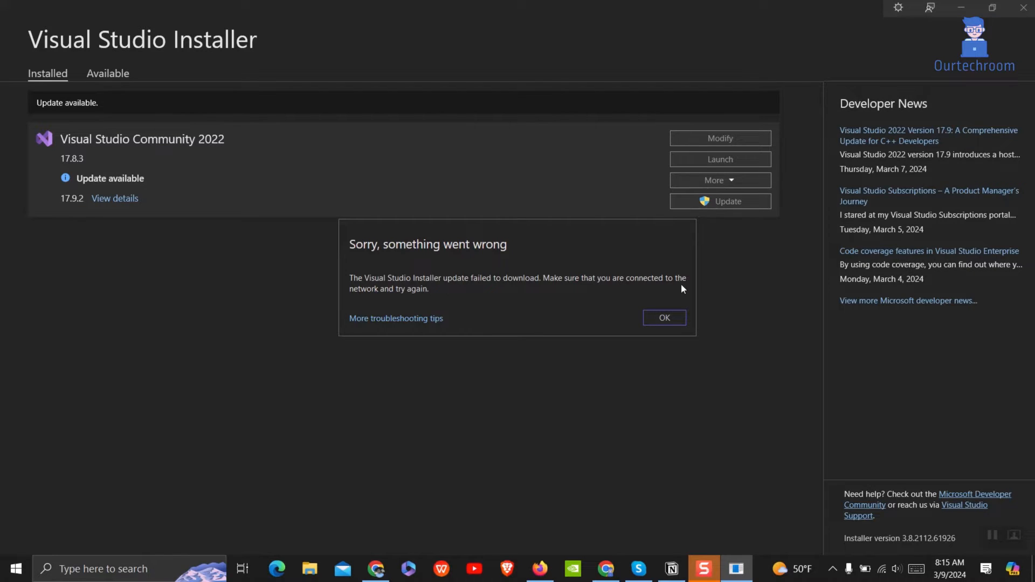
mouse_move(412, 320)
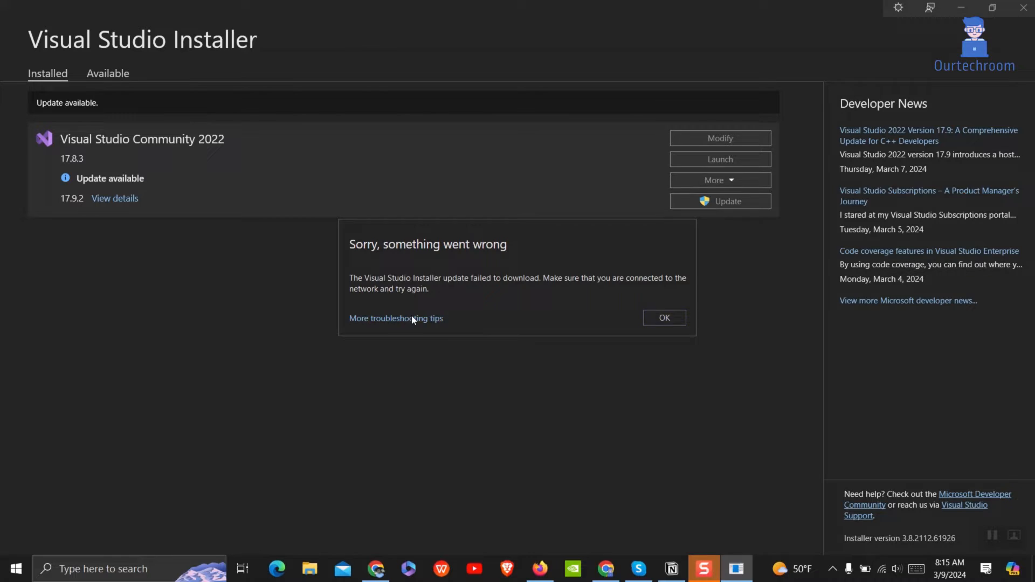
left_click(395, 318)
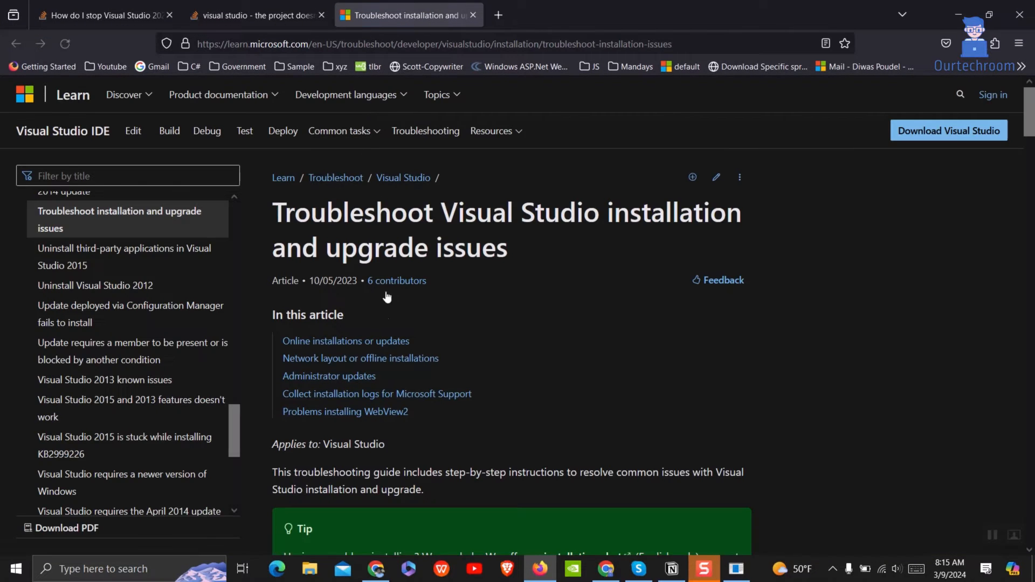
scroll("down", 3)
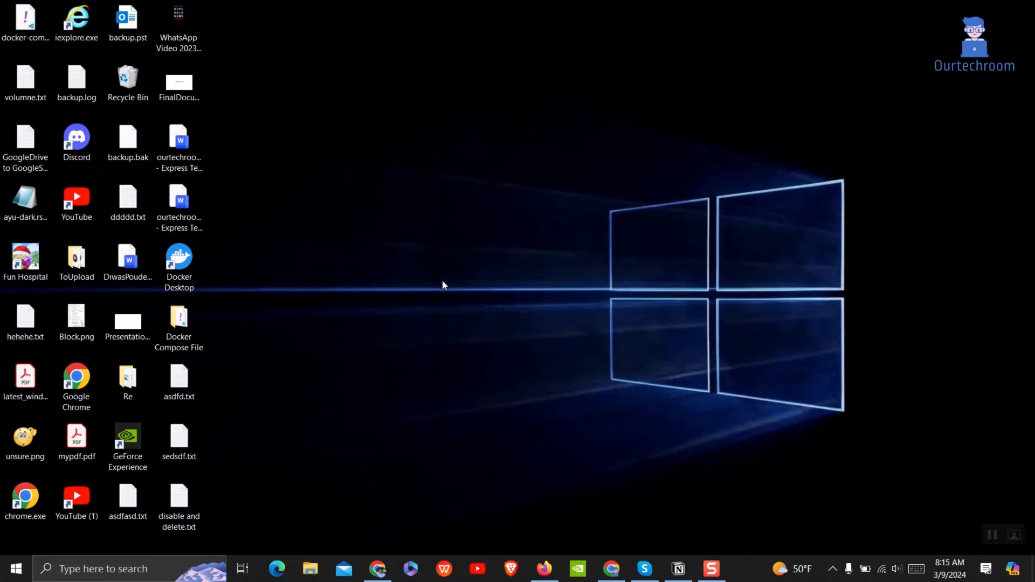
Browse File Explorer to C:\Program Files (x86)\Microsoft Visual Studio
left_click(310, 568)
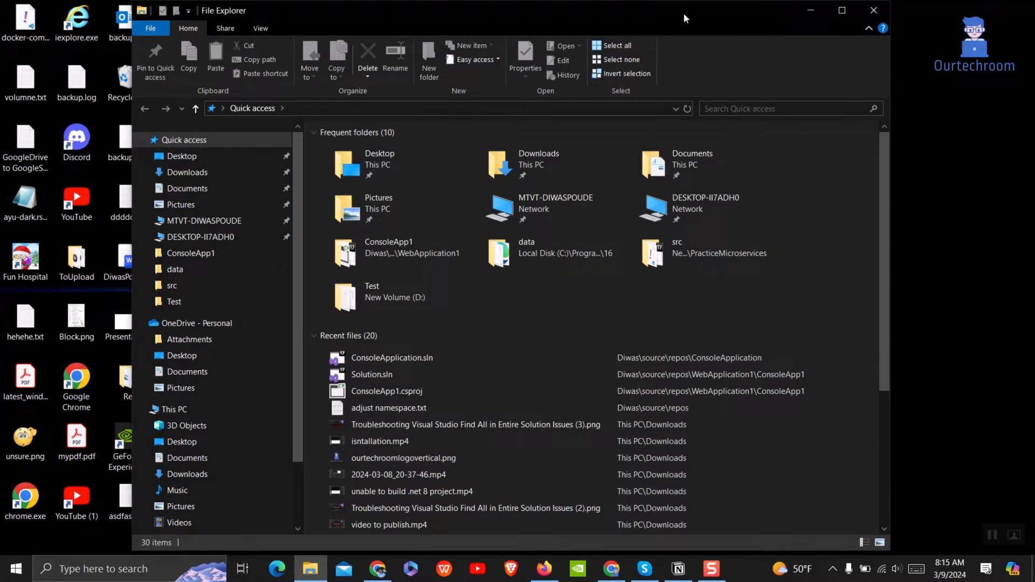
left_click(174, 408)
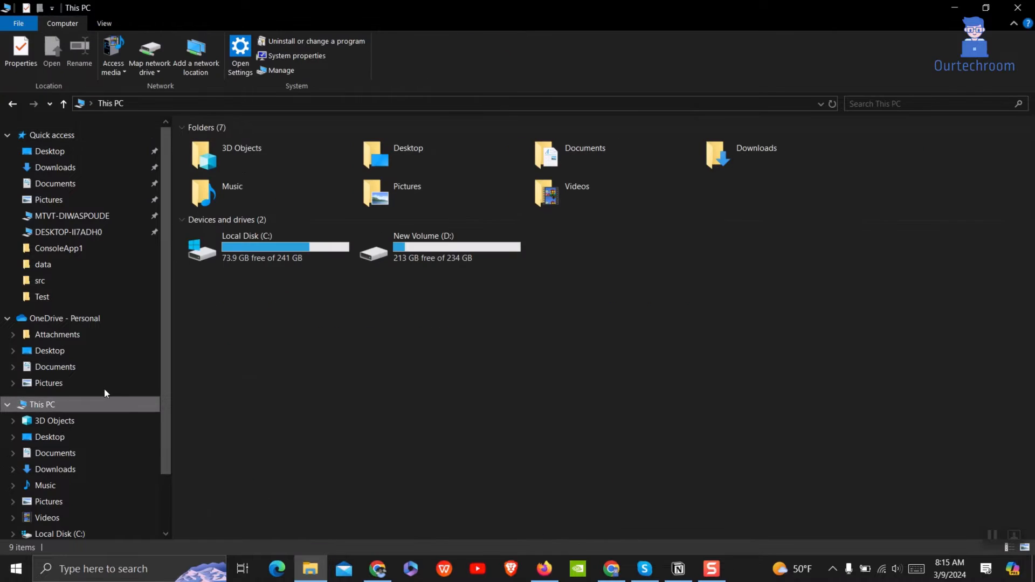
double_click(246, 249)
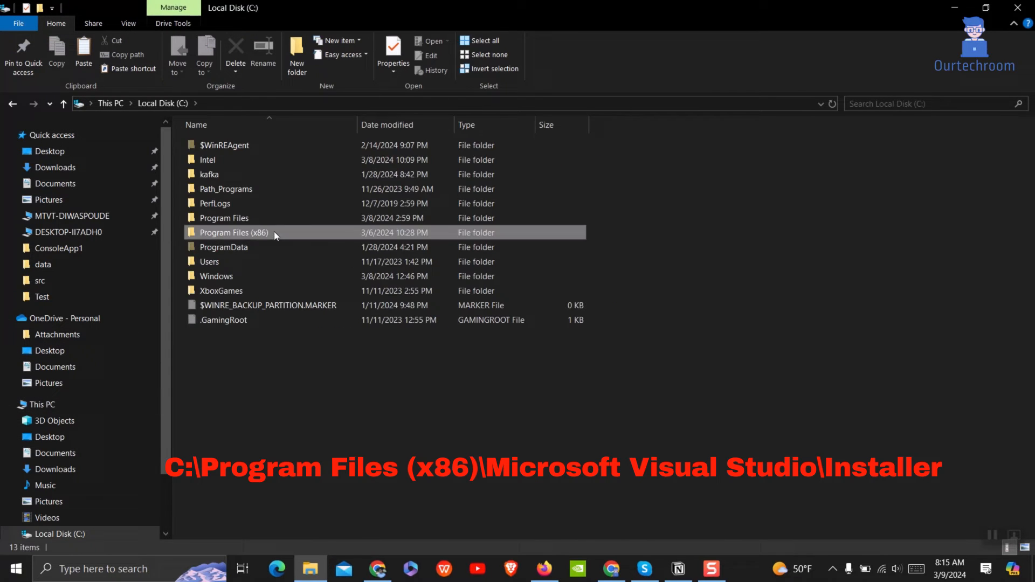
double_click(233, 232)
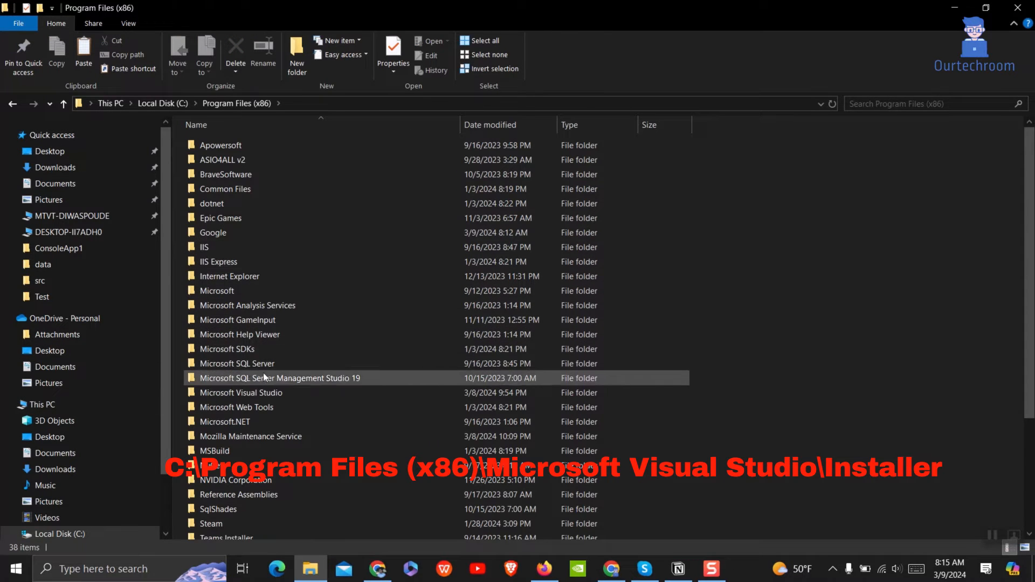
double_click(241, 392)
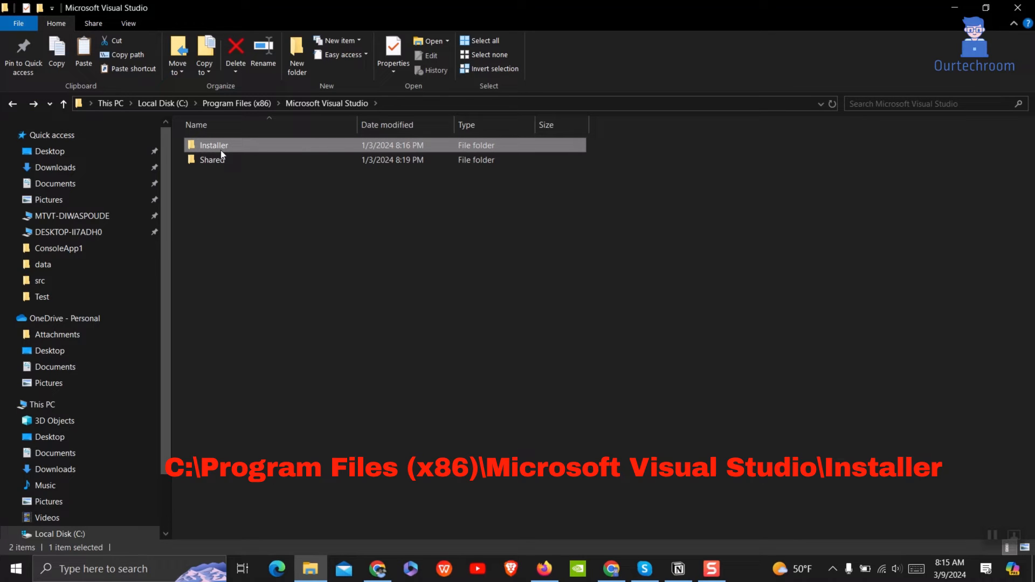
Permanently delete the Installer folder, granting administrator permission
left_click(235, 52)
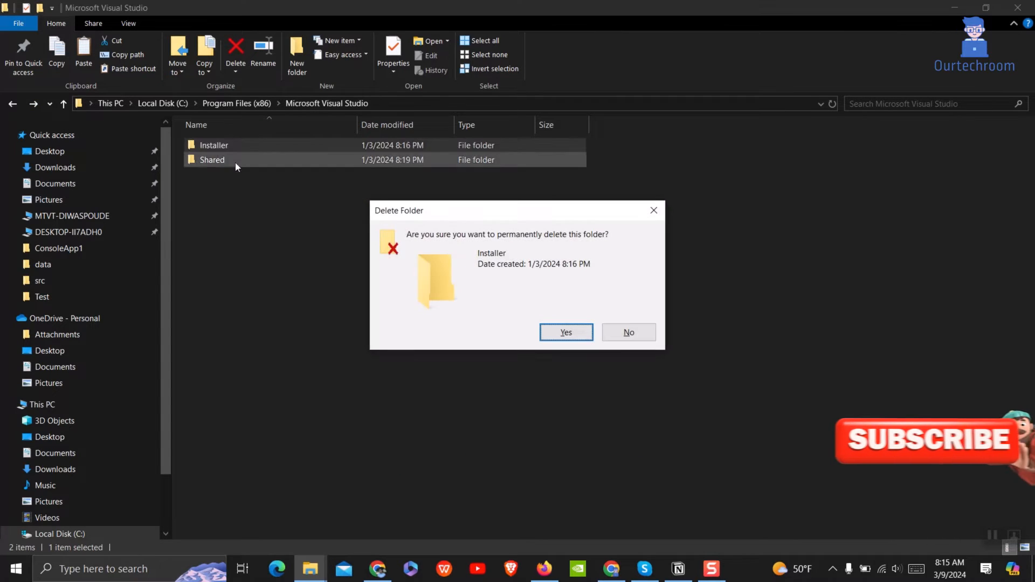
left_click(565, 332)
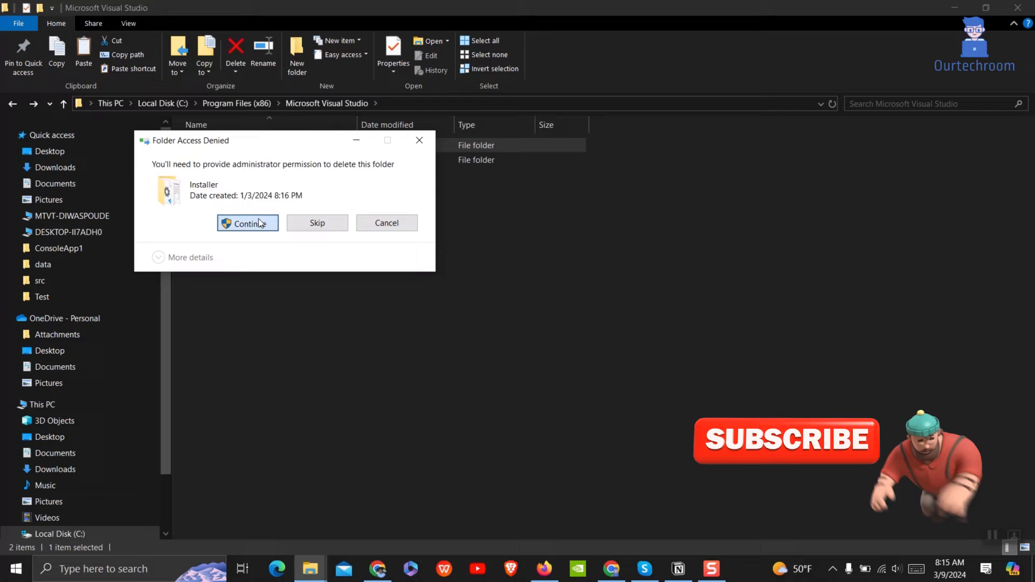
left_click(247, 223)
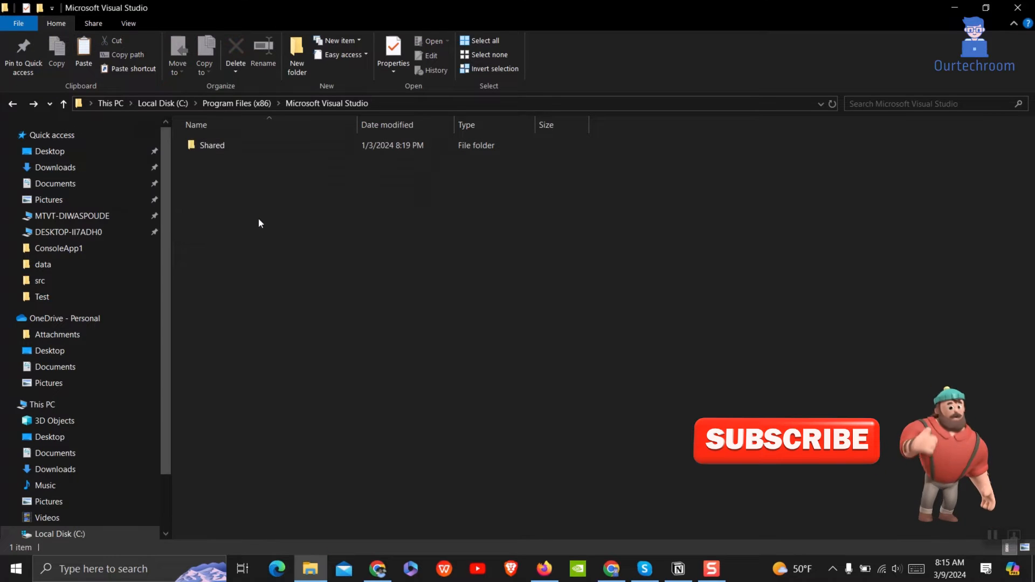
Search 'visual studio installer failed', download Community 2022 free, and check download progress
left_click(376, 568)
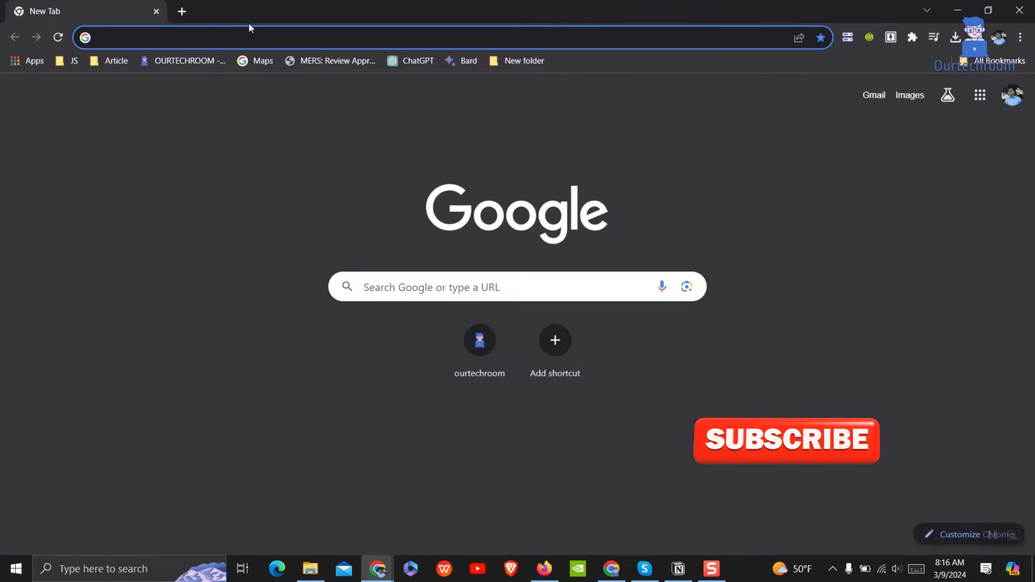
type("visual studio installer failed")
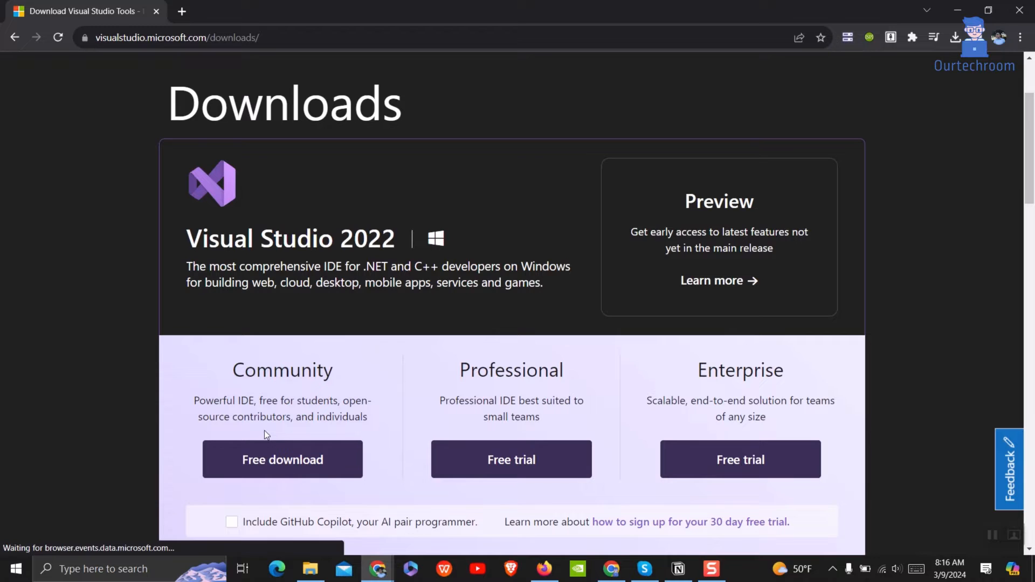
left_click(282, 459)
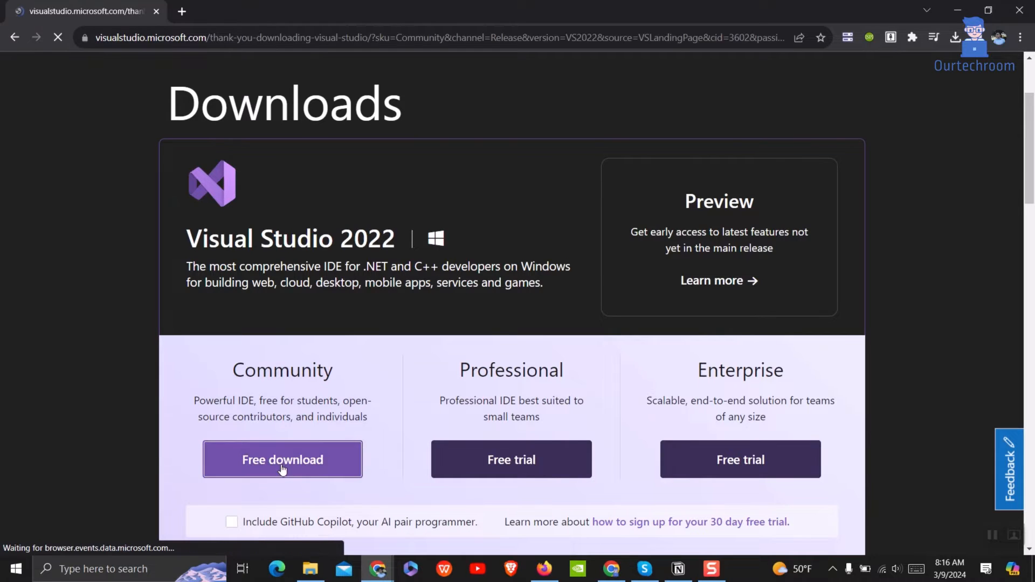
left_click(282, 459)
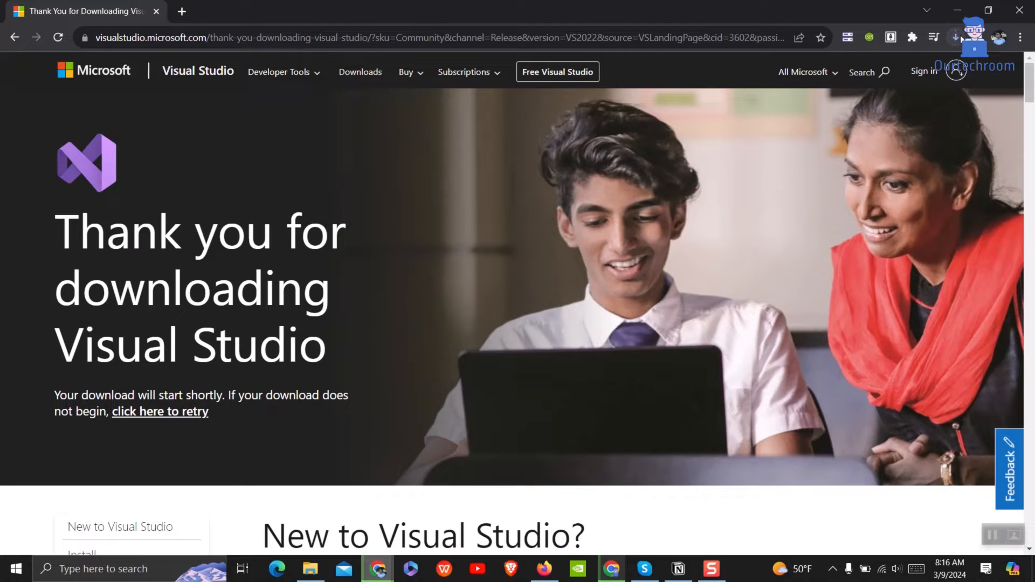
mouse_move(956, 37)
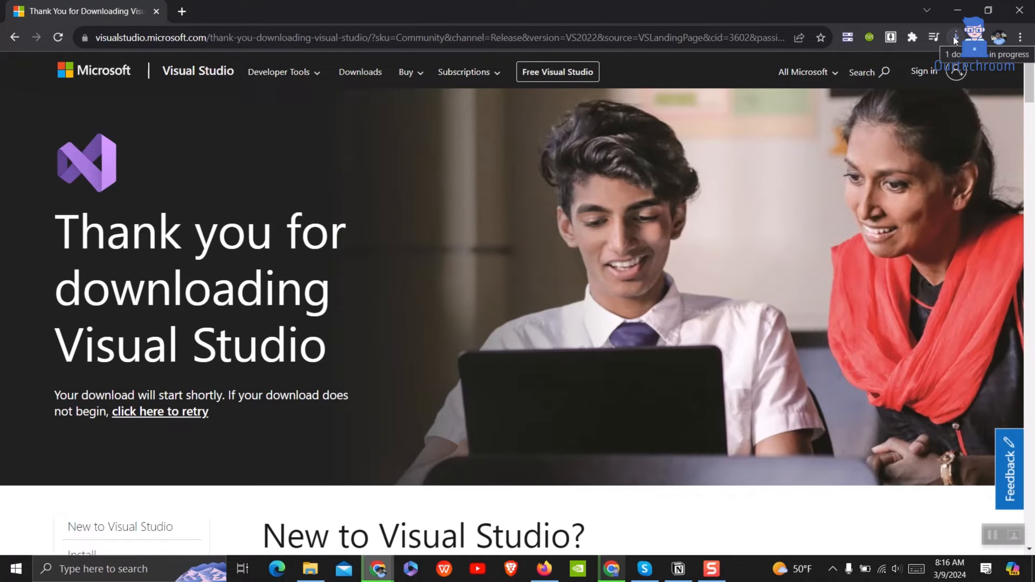
left_click(956, 38)
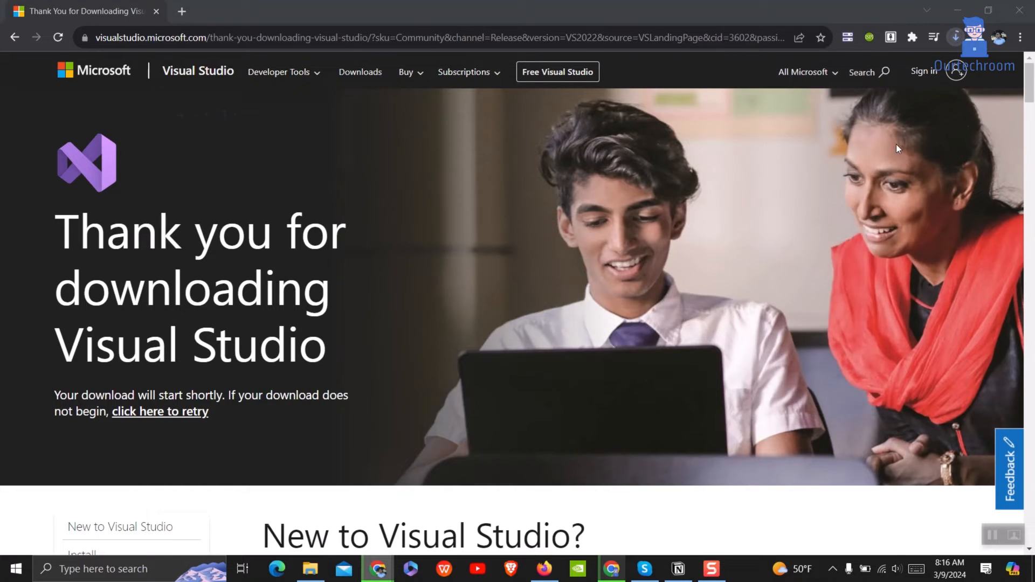
Run the downloaded VisualStudioSetup.exe and agree to continue the installer setup
left_click(309, 568)
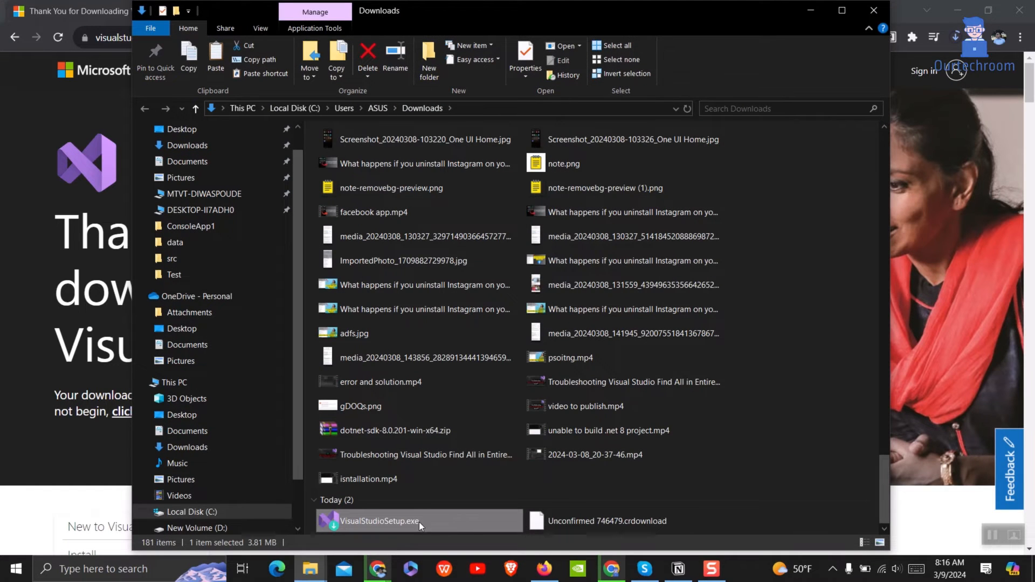
double_click(378, 520)
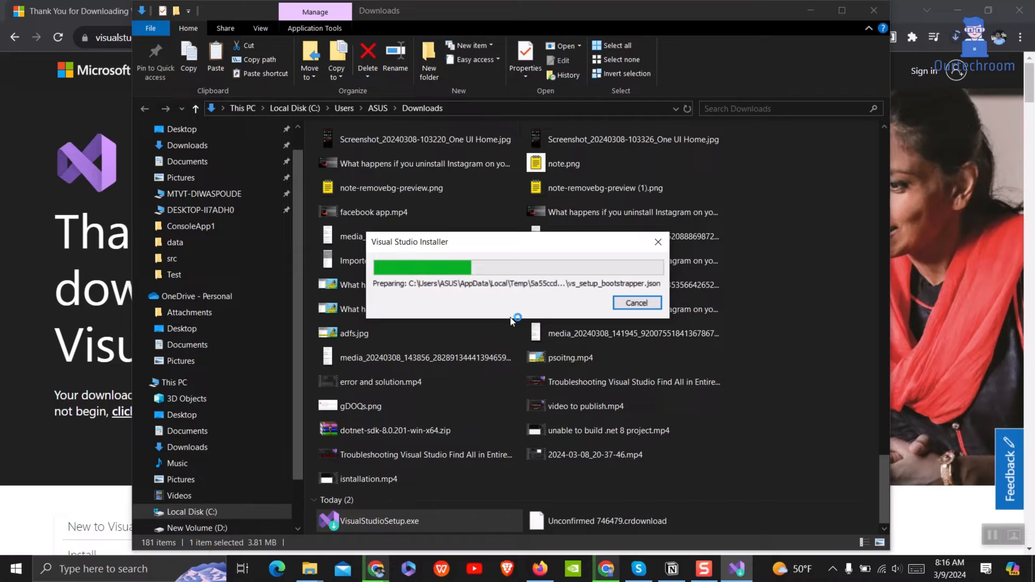
left_click(636, 303)
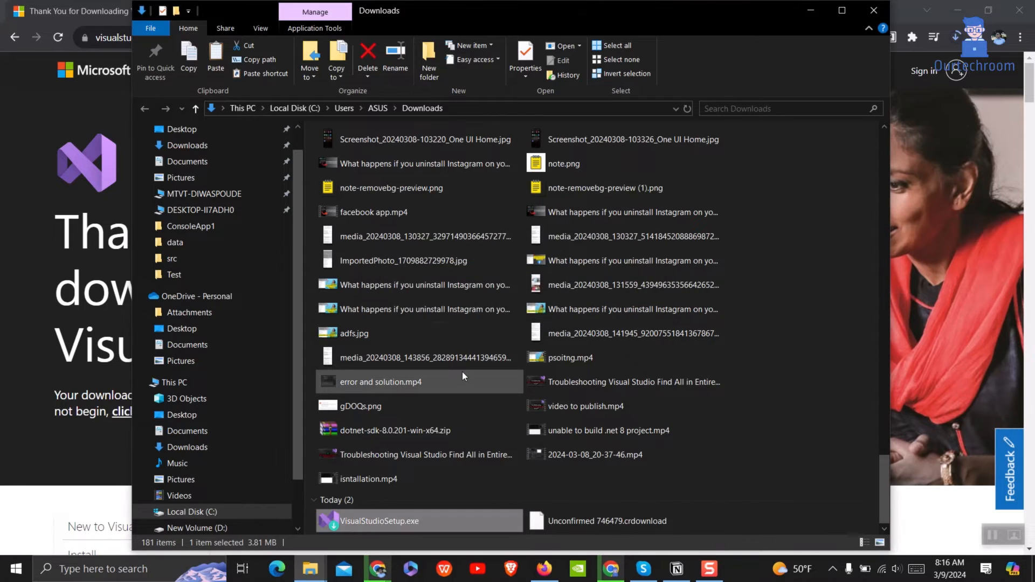
double_click(379, 521)
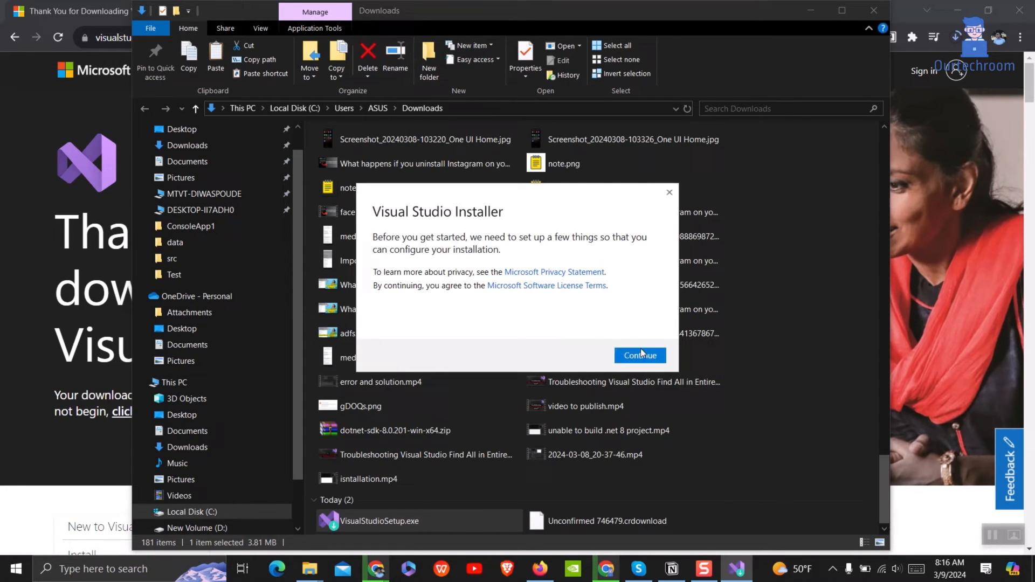
left_click(638, 355)
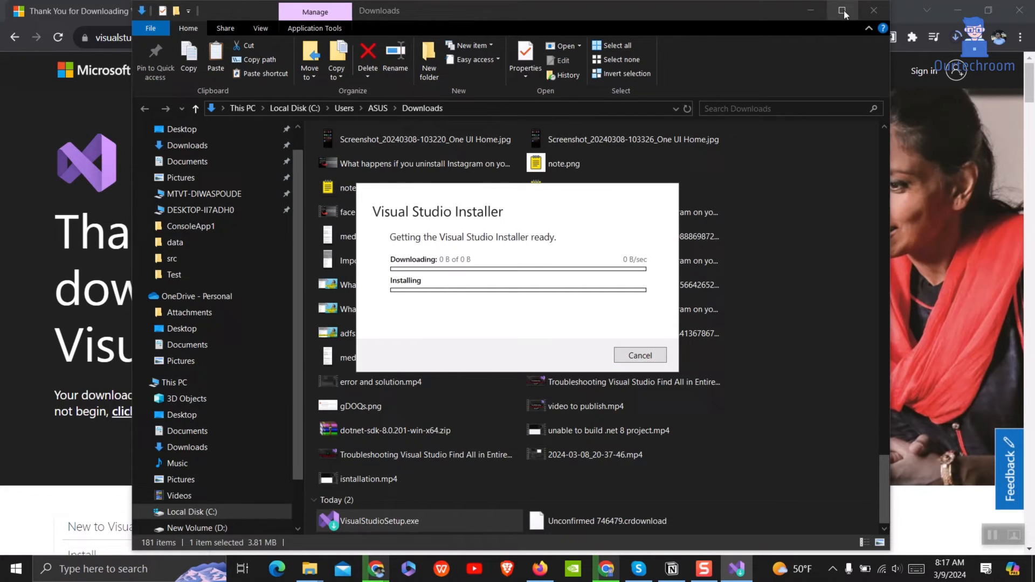
left_click(842, 12)
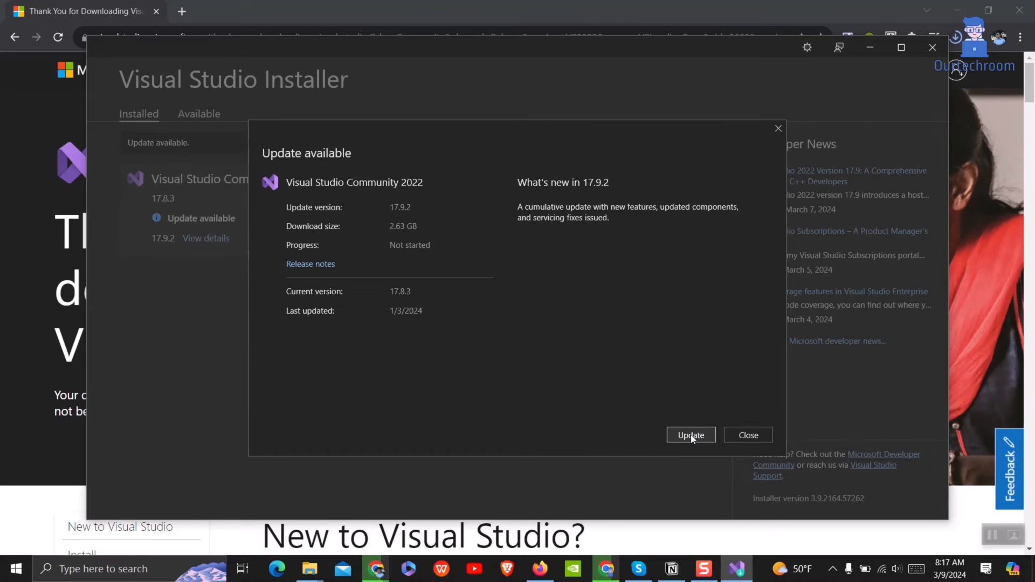
Update Community 2022 to 17.9.2 from the Update available dialog
left_click(691, 435)
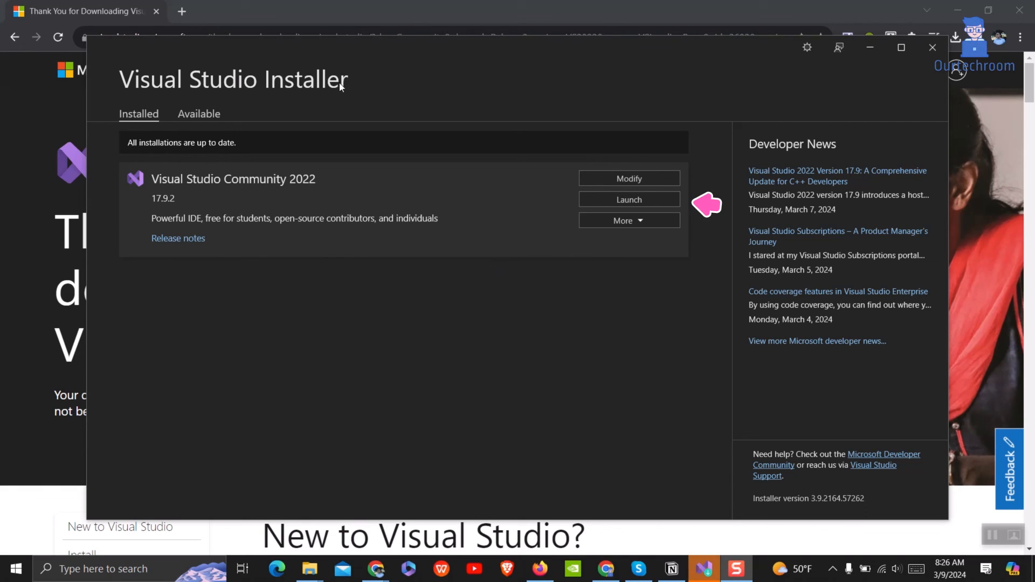
mouse_move(407, 138)
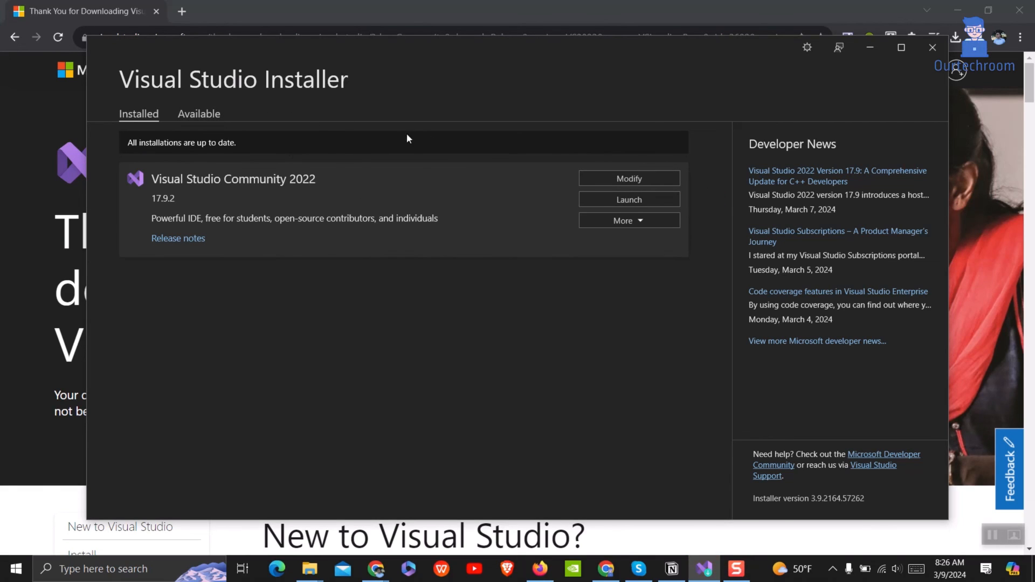